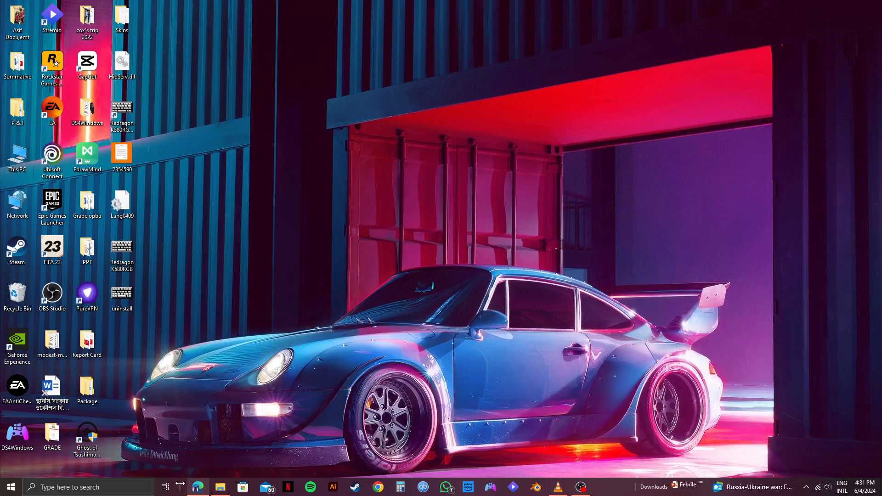
# Bring up the browser showing the InVideo dashboard from the taskbar
pyautogui.click(377, 487)
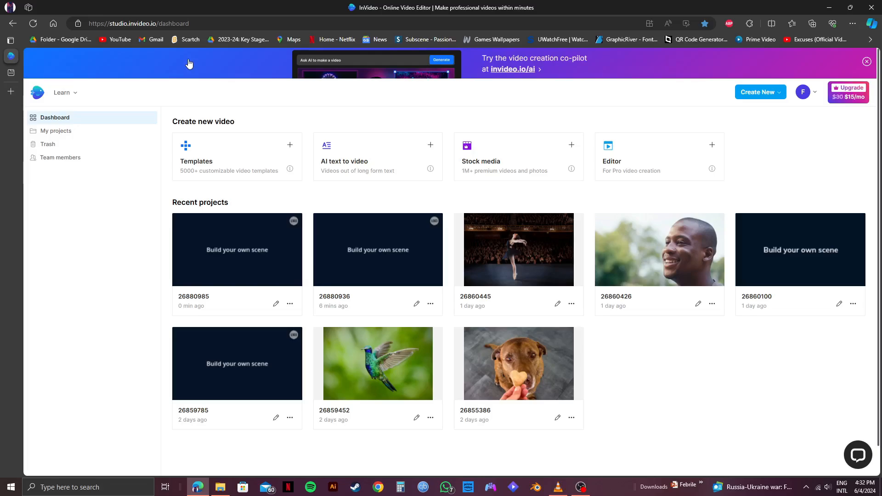
pyautogui.moveTo(51, 101)
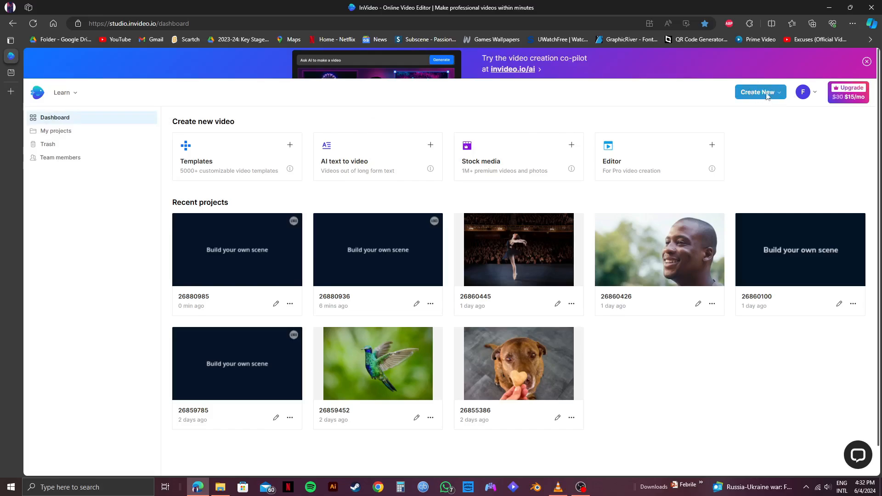
# Start a new video via Create New > Editor, revealing the landscape/square/portrait dimension choices
pyautogui.click(756, 92)
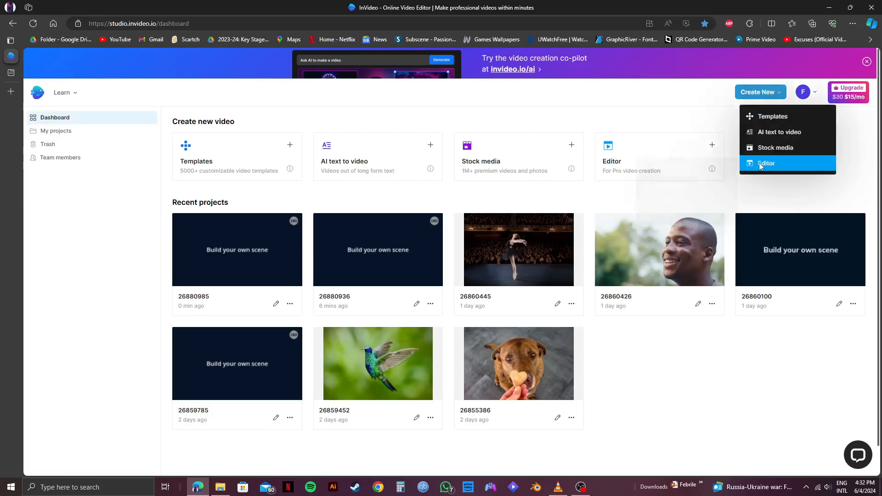
pyautogui.click(766, 164)
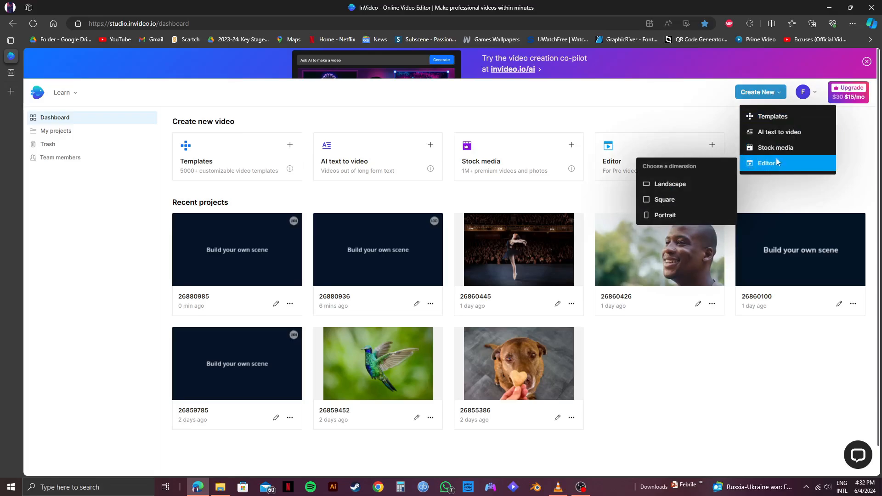
pyautogui.moveTo(664, 199)
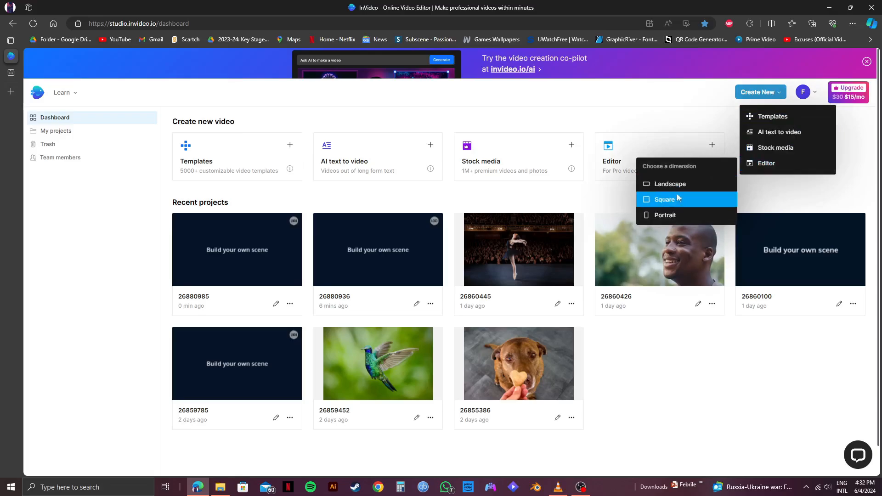
pyautogui.moveTo(669, 183)
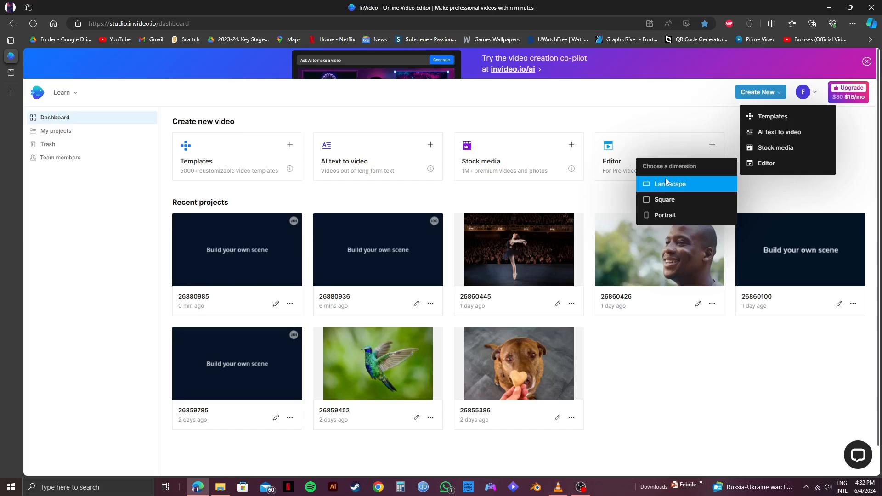
# Create a new landscape editor project and dismiss the media upload prompt
pyautogui.click(670, 184)
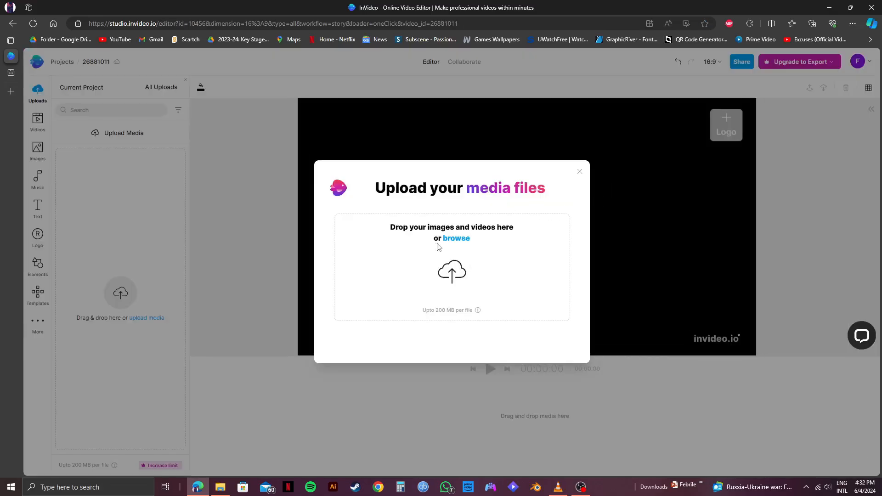
pyautogui.moveTo(314, 371)
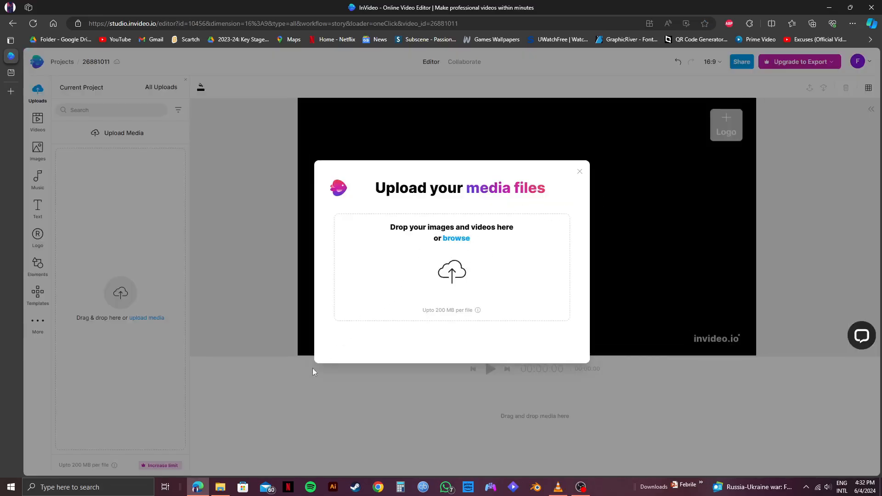
pyautogui.click(456, 238)
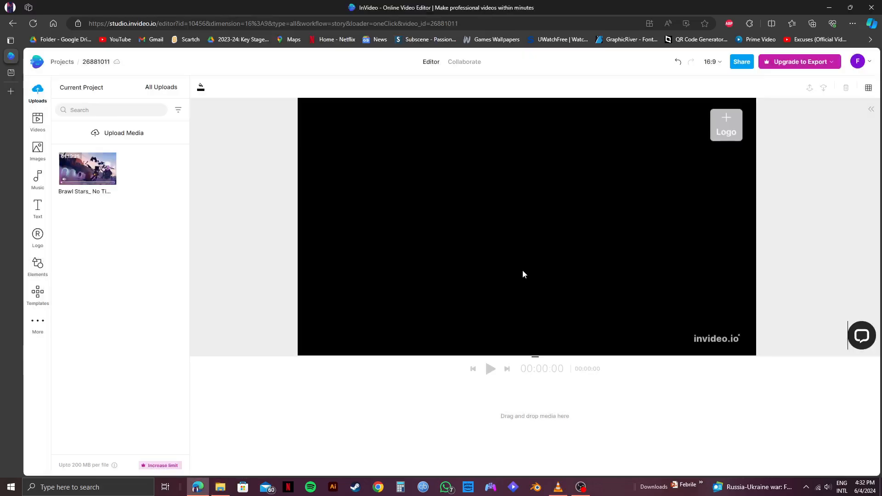
pyautogui.moveTo(481, 261)
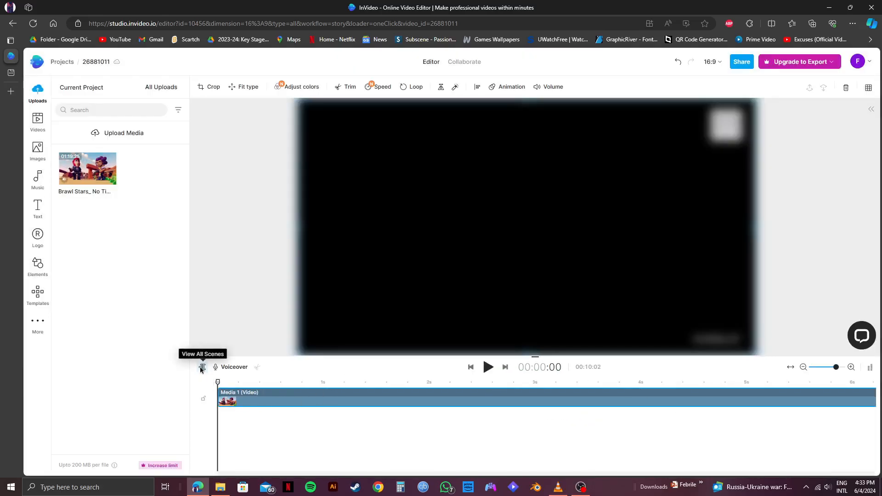
# Switch to the all-scenes view and zoom the timeline out so the ten-second gameplay scene fits
pyautogui.click(202, 367)
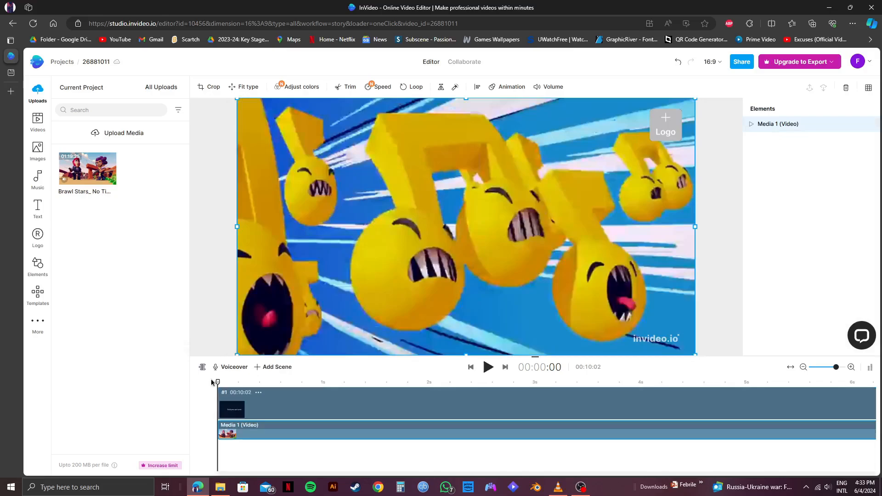
pyautogui.moveTo(264, 367)
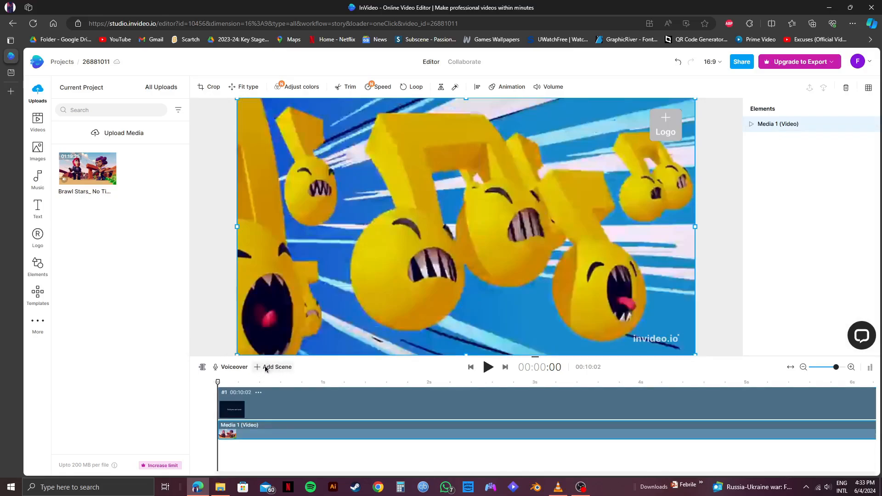
pyautogui.moveTo(570, 397)
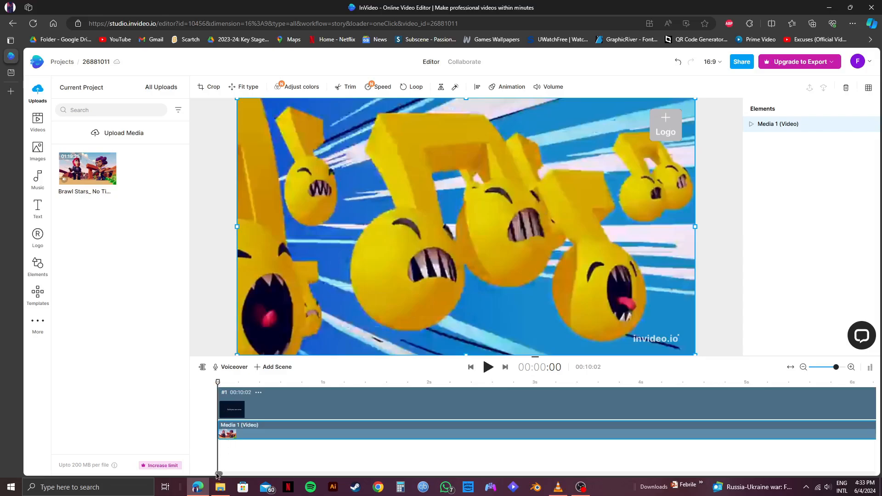
pyautogui.click(803, 366)
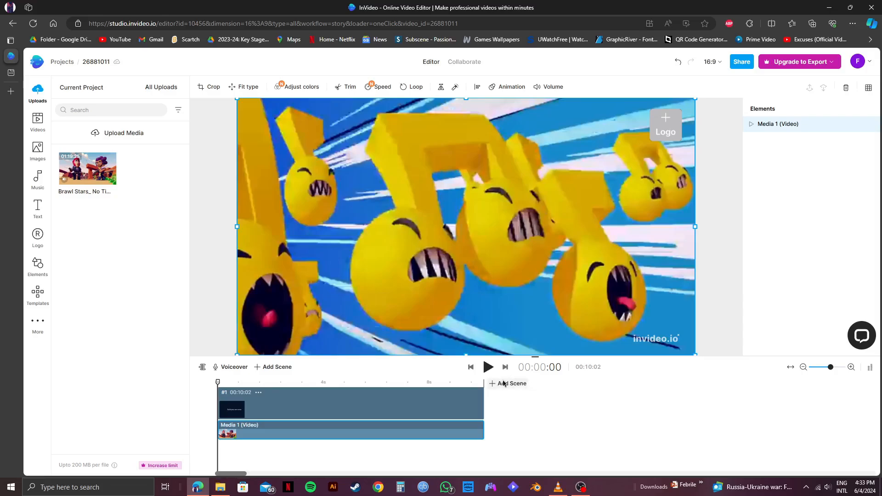
# Add a scene after the gameplay clip from the Career profession educational slideshow template's scene list
pyautogui.click(510, 383)
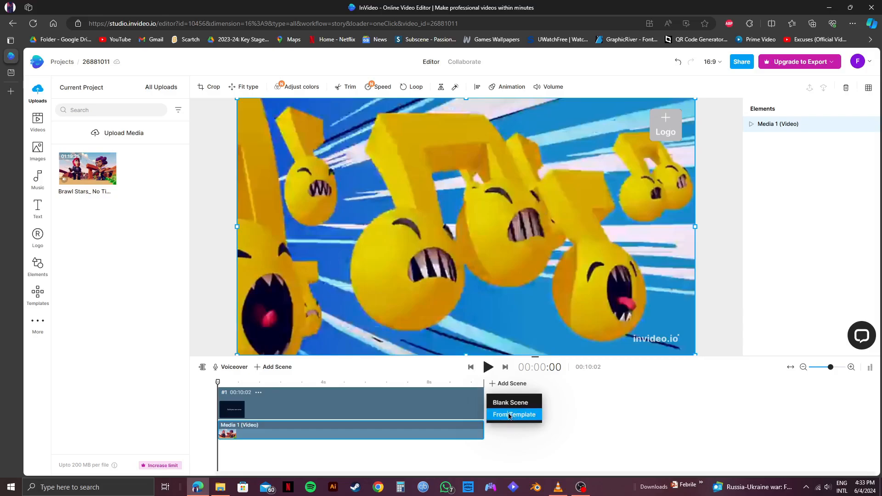
pyautogui.click(513, 414)
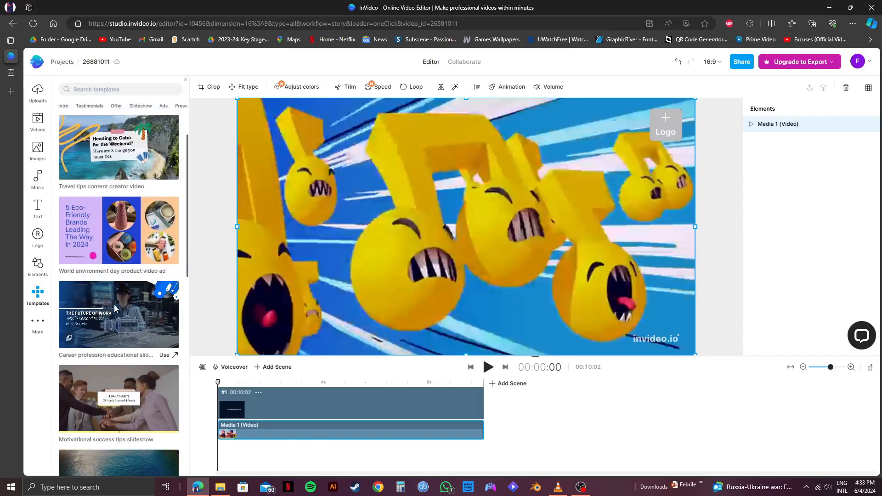
pyautogui.click(118, 314)
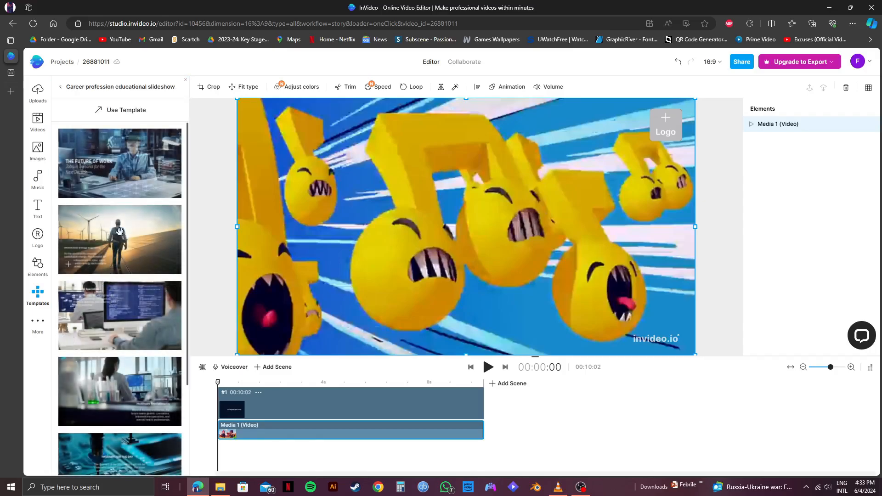
pyautogui.moveTo(112, 241)
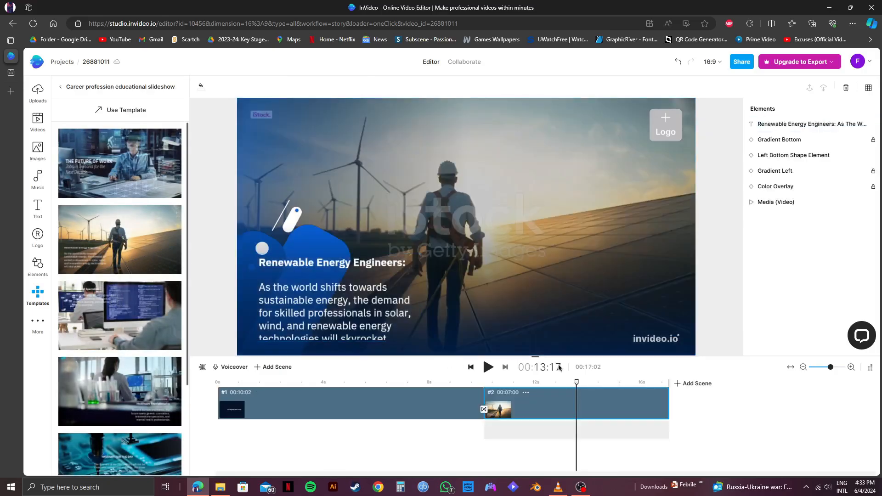
# Move the playhead back to 00:00:00 at the start of the gameplay scene
pyautogui.click(276, 382)
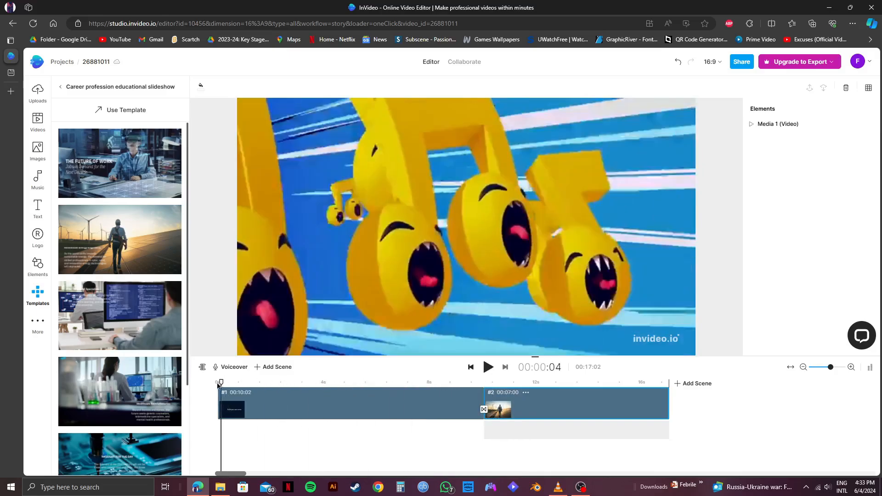
pyautogui.click(470, 367)
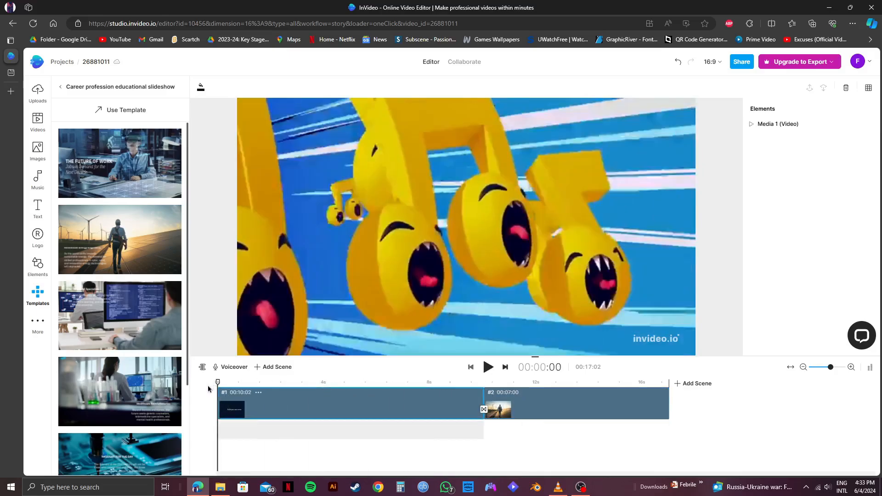